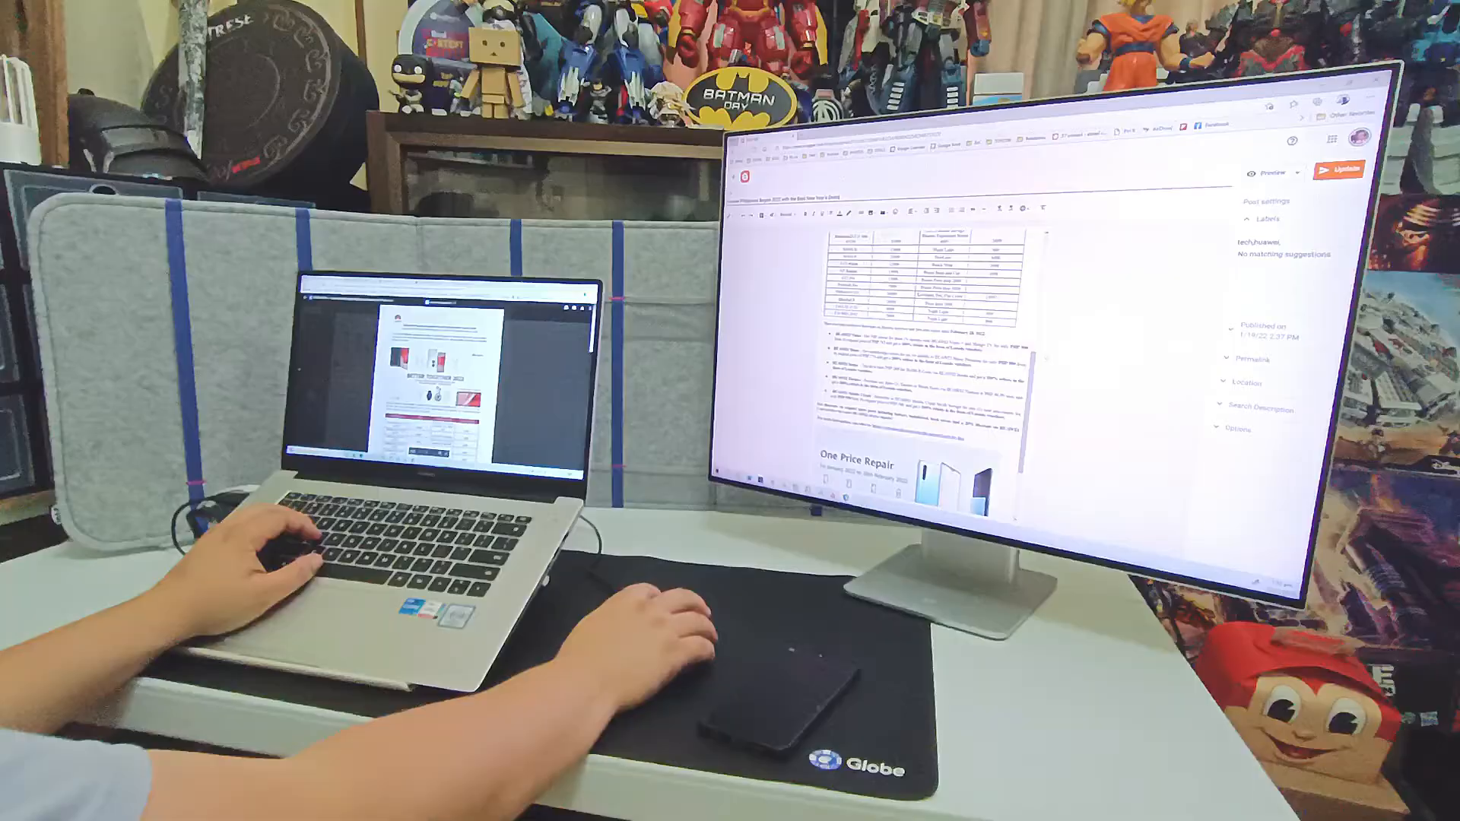
pyautogui.scroll(-3)
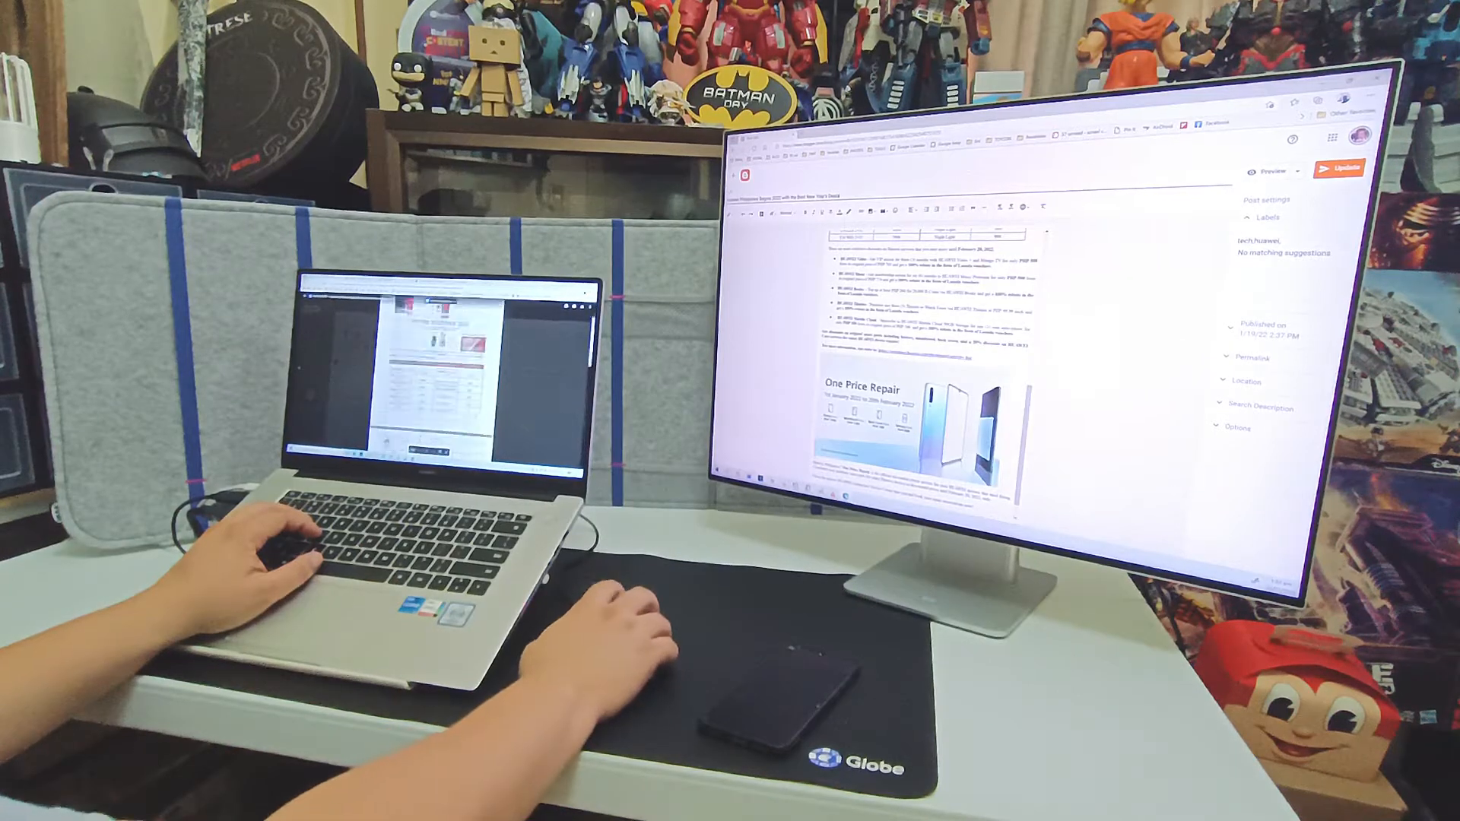